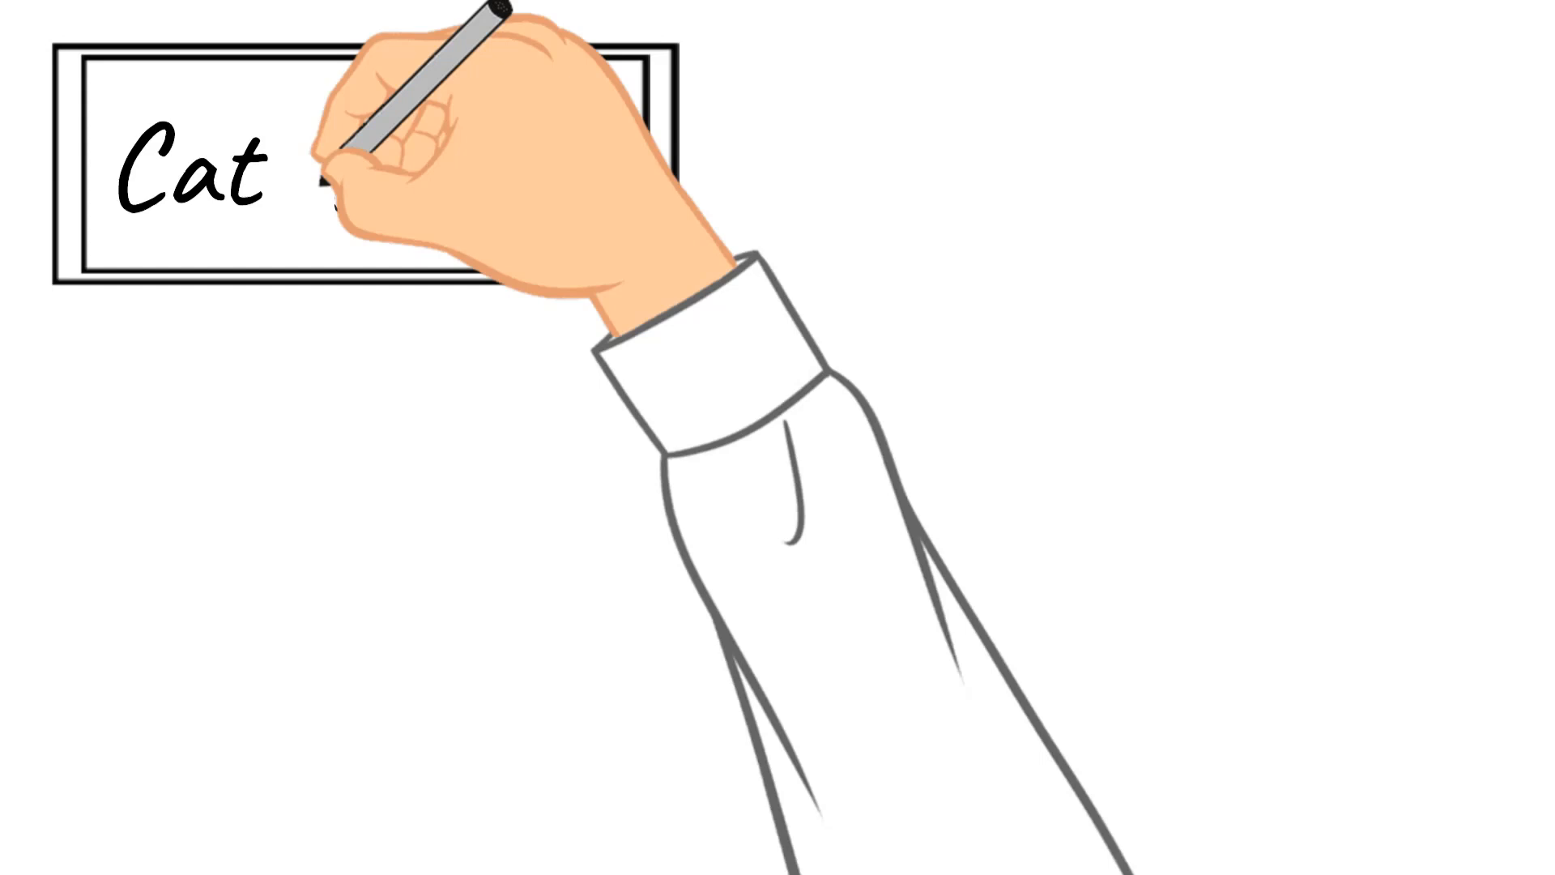
pyautogui.write('Modeling')
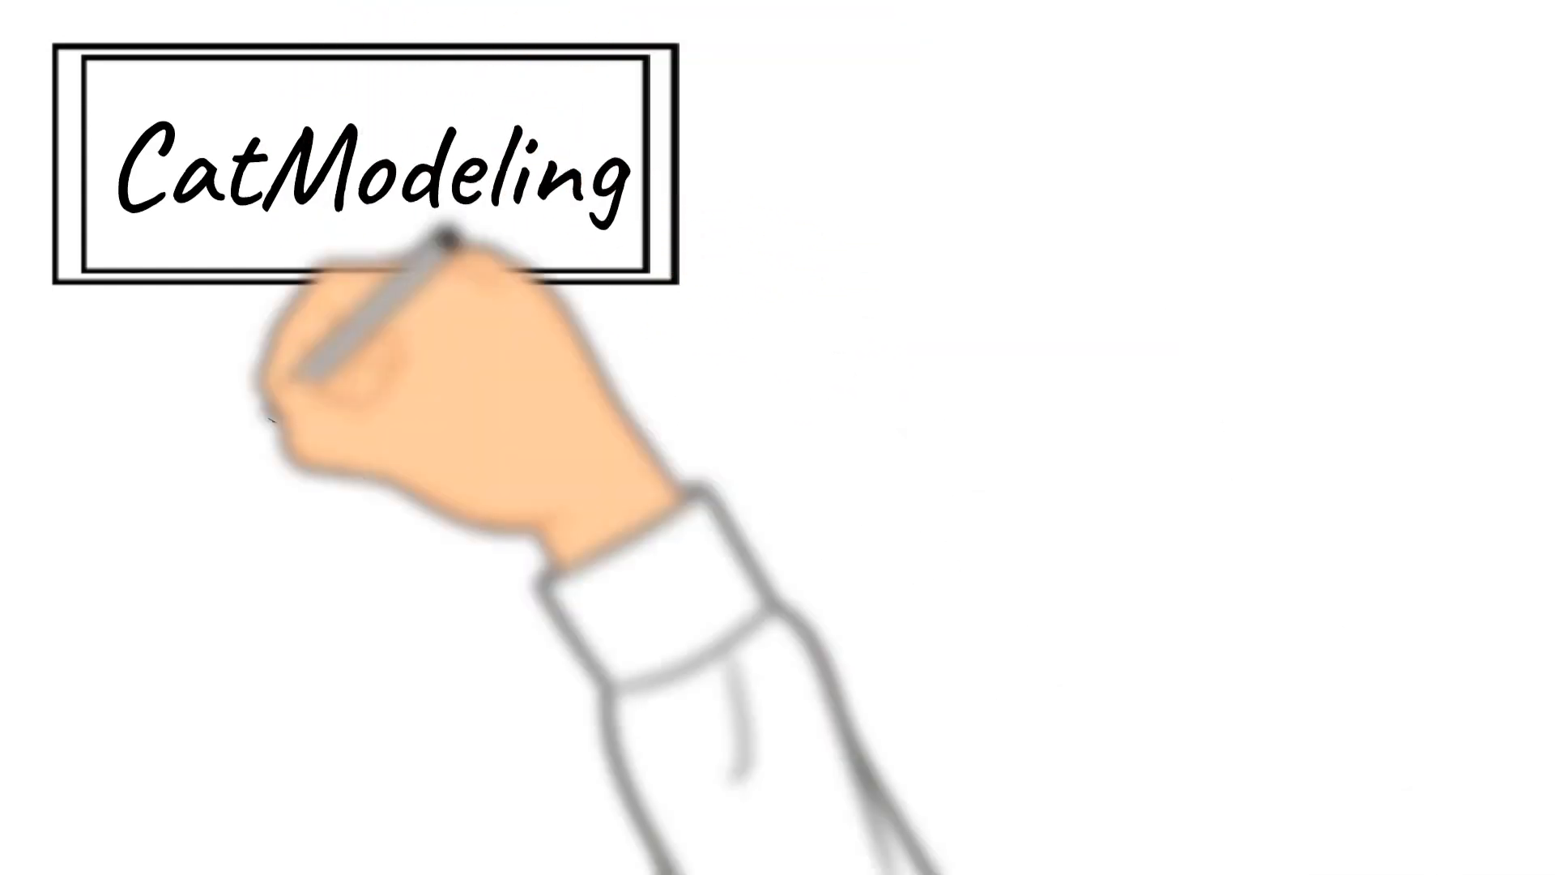